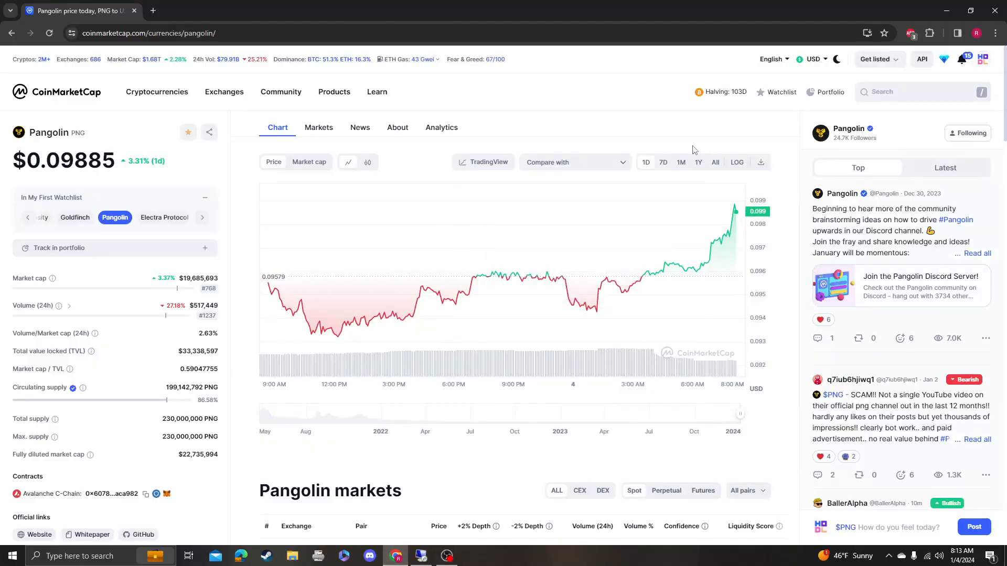
Switch Pangolin's price chart to the 1M range, then to the 1Y range
{"action": "left_click", "coordinate": [681, 162]}
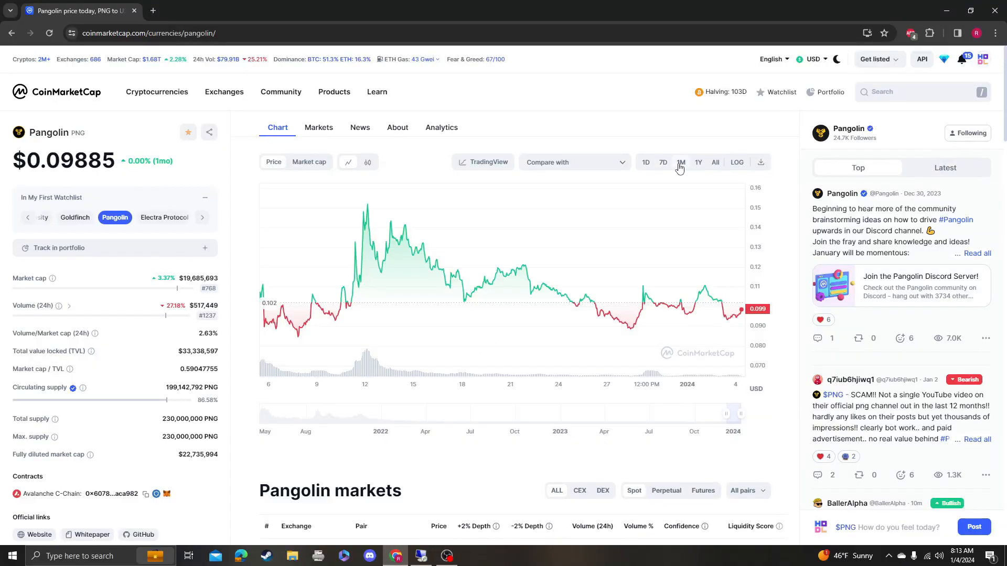
{"action": "left_click", "coordinate": [698, 162]}
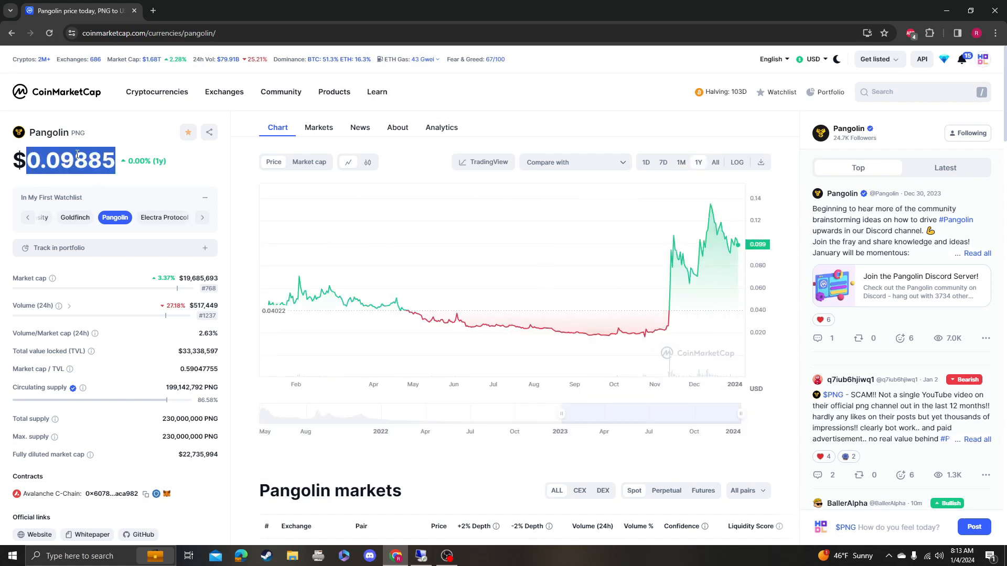
{"action": "mouse_move", "coordinate": [229, 165]}
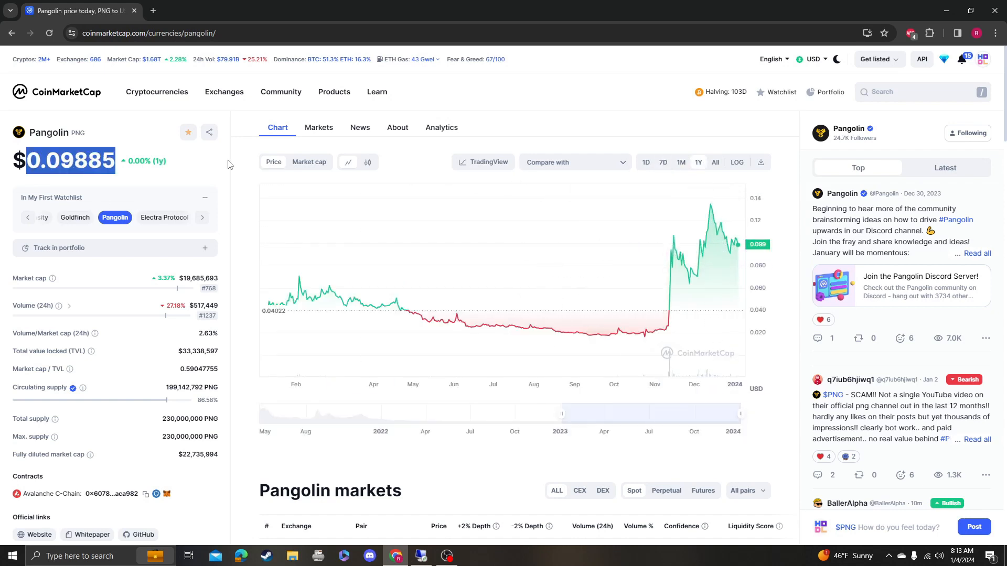
{"action": "mouse_move", "coordinate": [232, 145]}
{"action": "type", "text": "rs"}
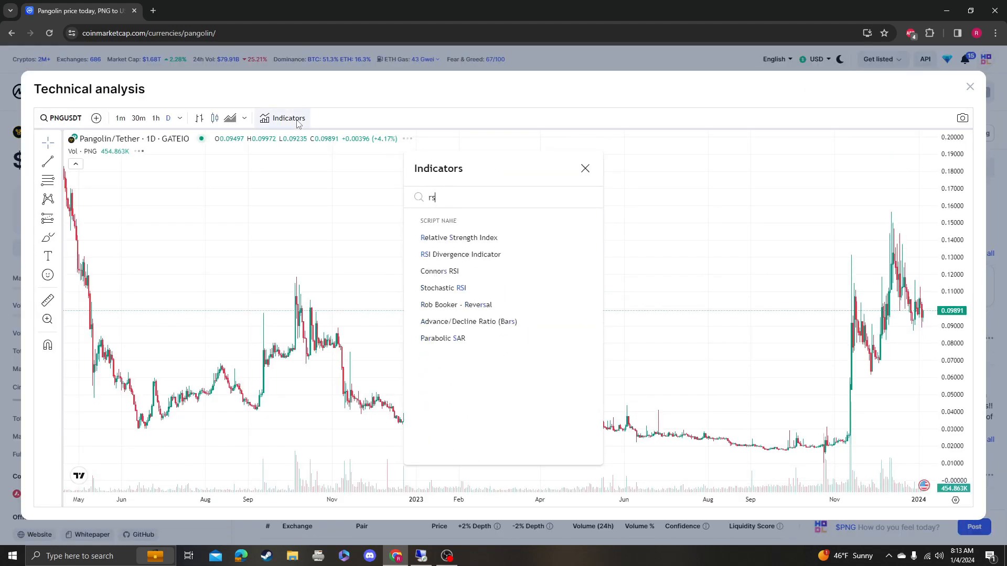
{"action": "mouse_move", "coordinate": [472, 226]}
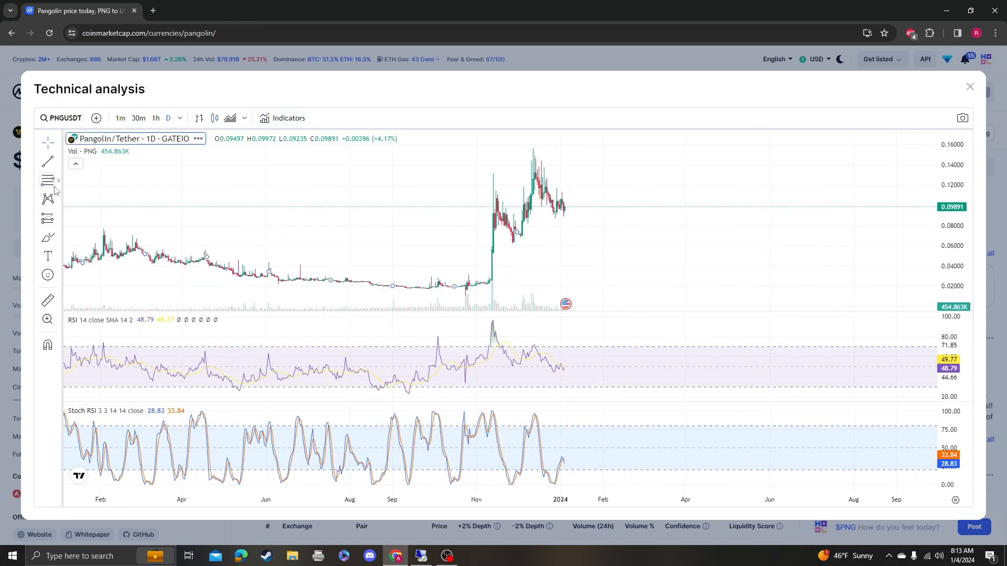
{"action": "mouse_move", "coordinate": [249, 149]}
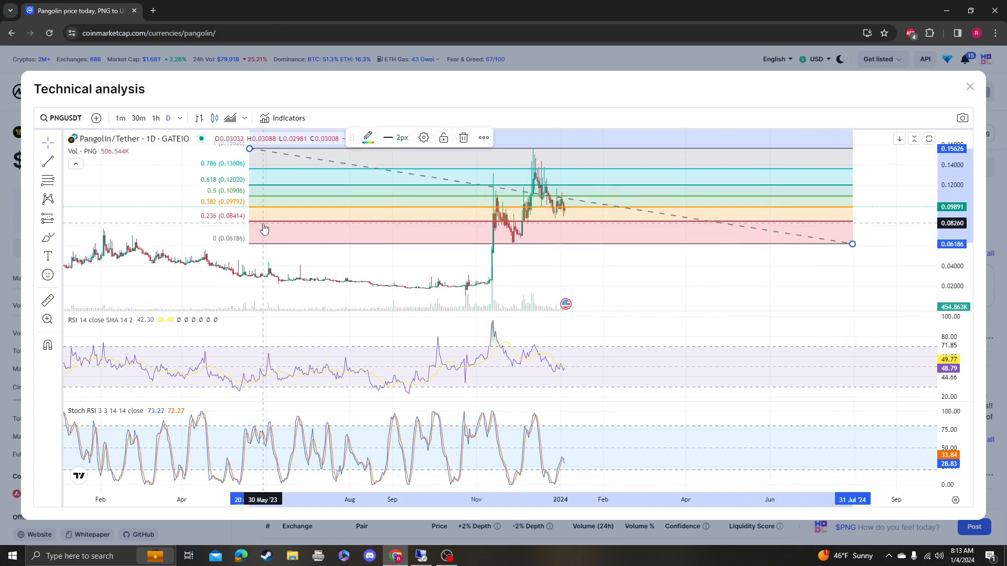
{"action": "mouse_move", "coordinate": [833, 245]}
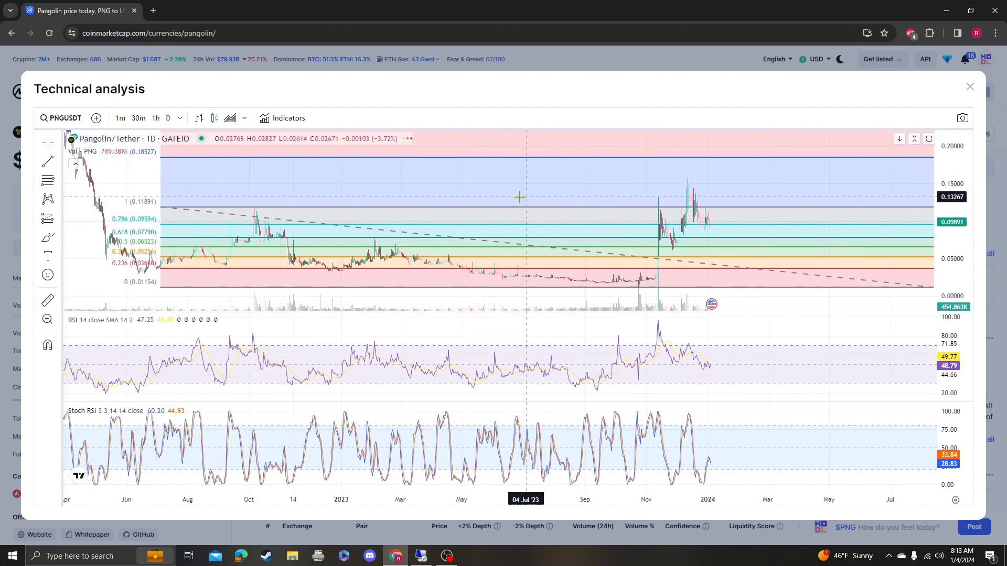
{"action": "mouse_move", "coordinate": [151, 157]}
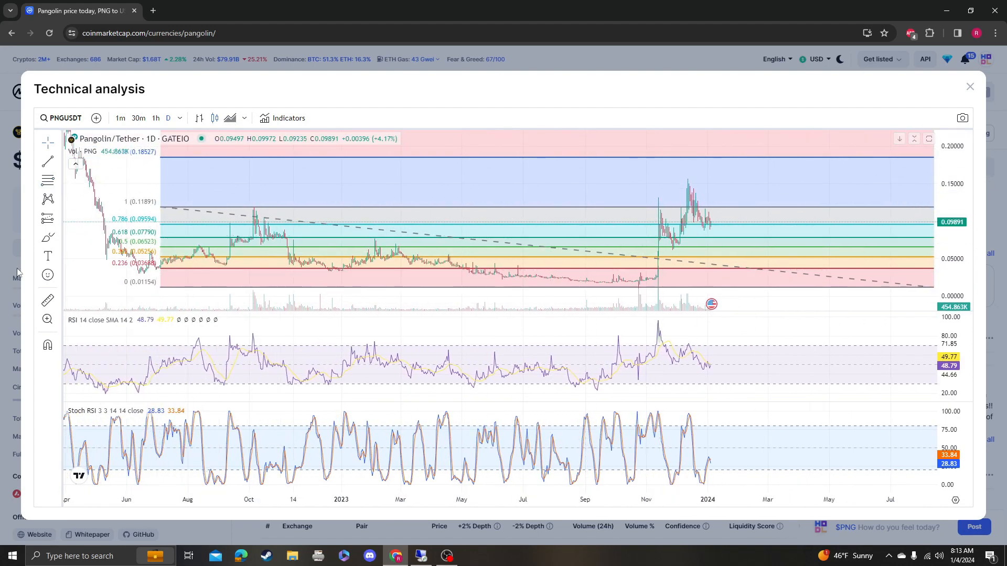
Draw the upper trend line of the rising channel over the November–December rally
{"action": "left_click", "coordinate": [46, 161]}
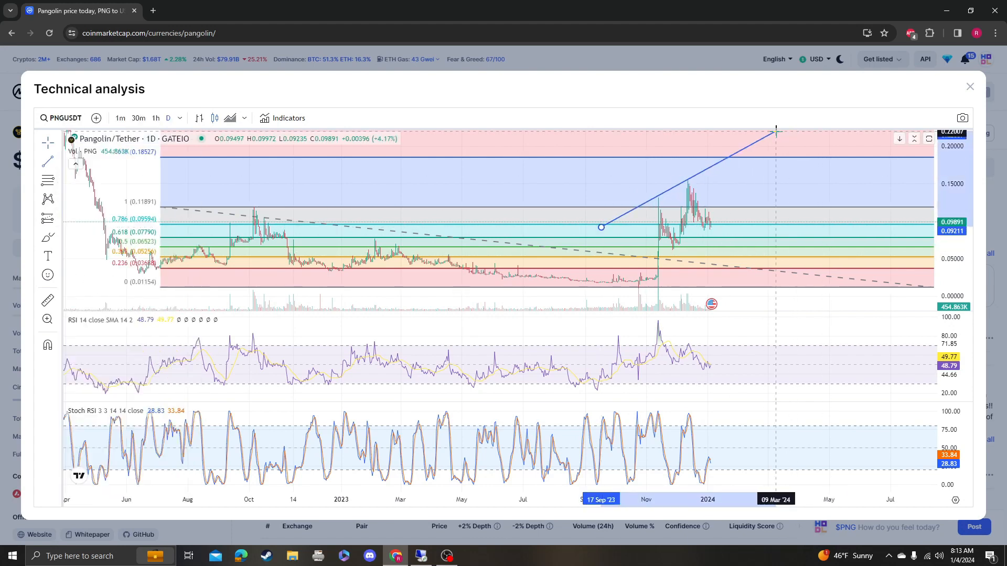
{"action": "left_click", "coordinate": [47, 162]}
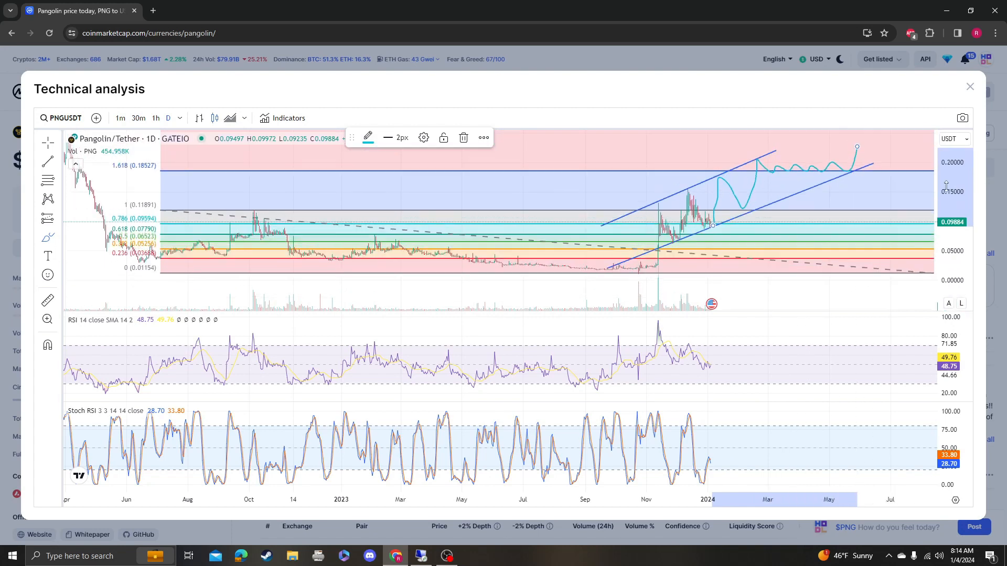
{"action": "mouse_move", "coordinate": [819, 191]}
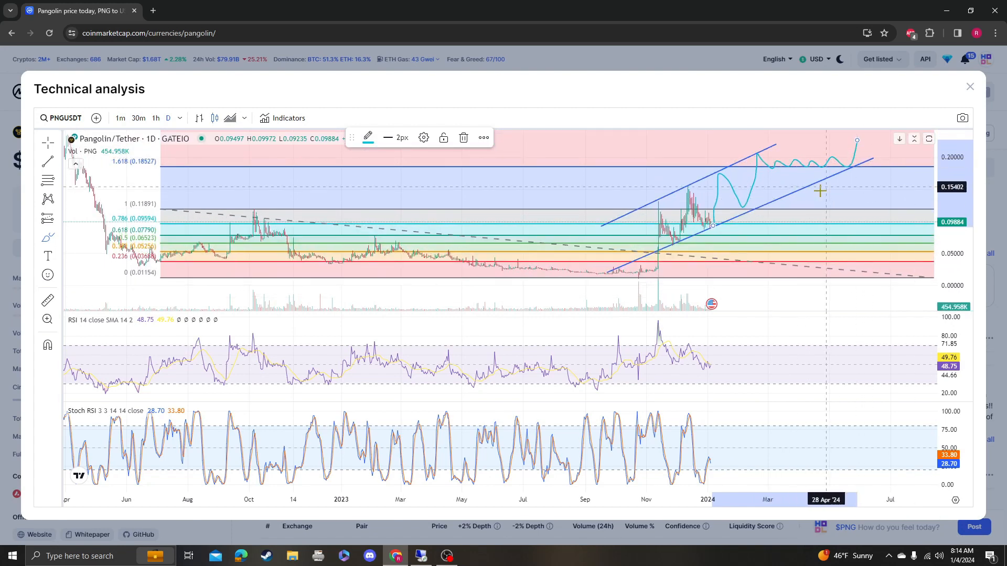
{"action": "mouse_move", "coordinate": [566, 226]}
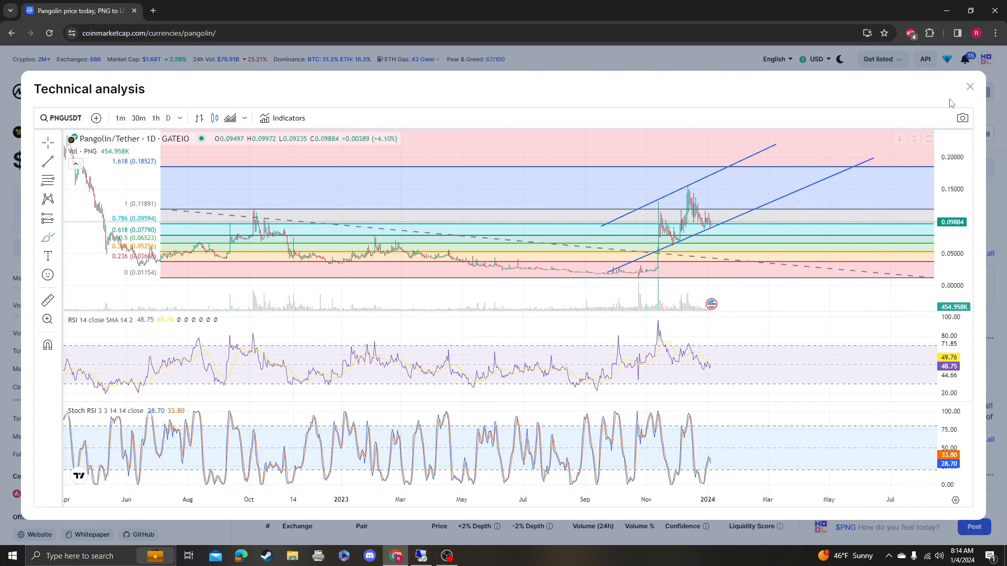
Close the Technical analysis window to return to Pangolin's one-year chart page
{"action": "left_click", "coordinate": [969, 86]}
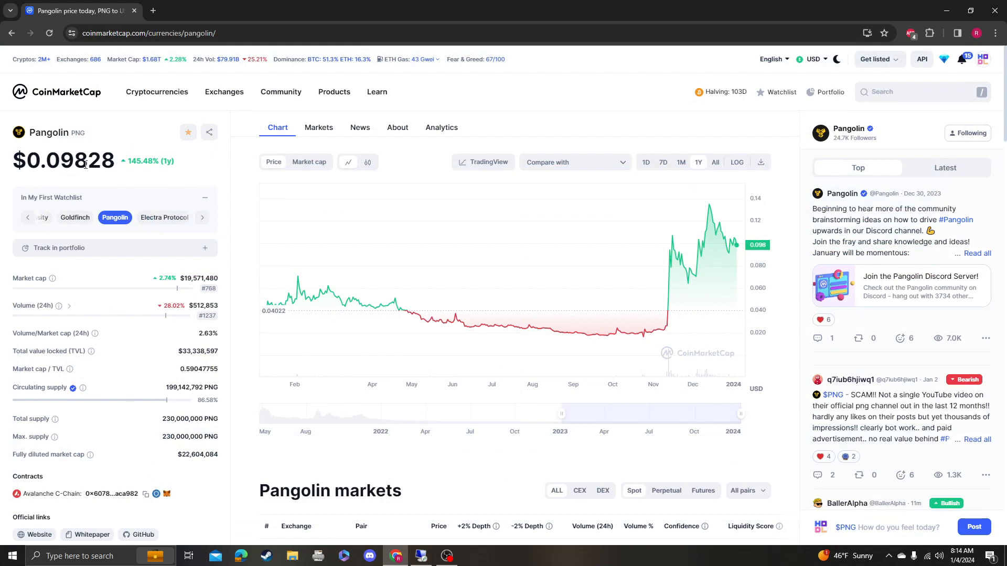
{"action": "mouse_move", "coordinate": [560, 287]}
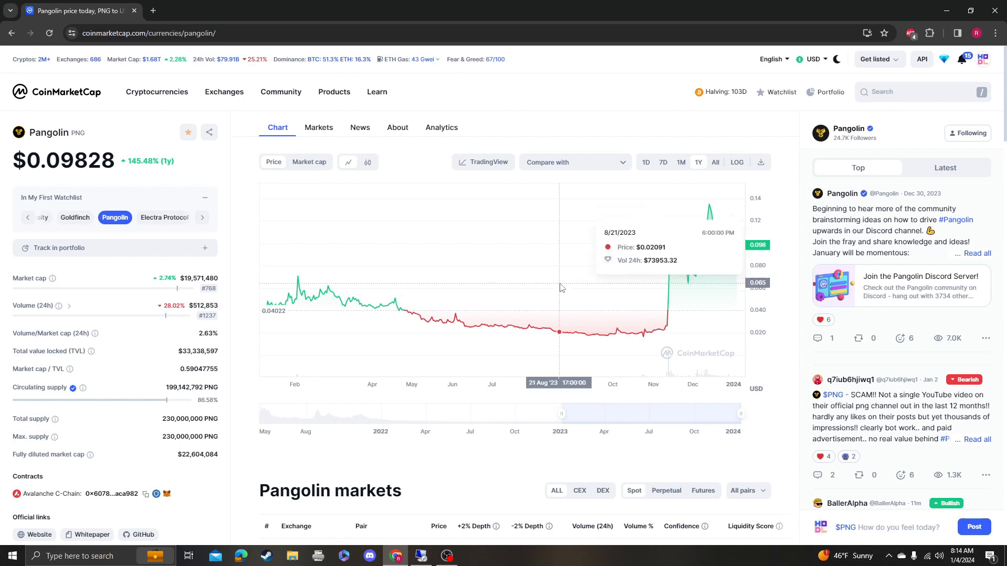
{"action": "mouse_move", "coordinate": [724, 237]}
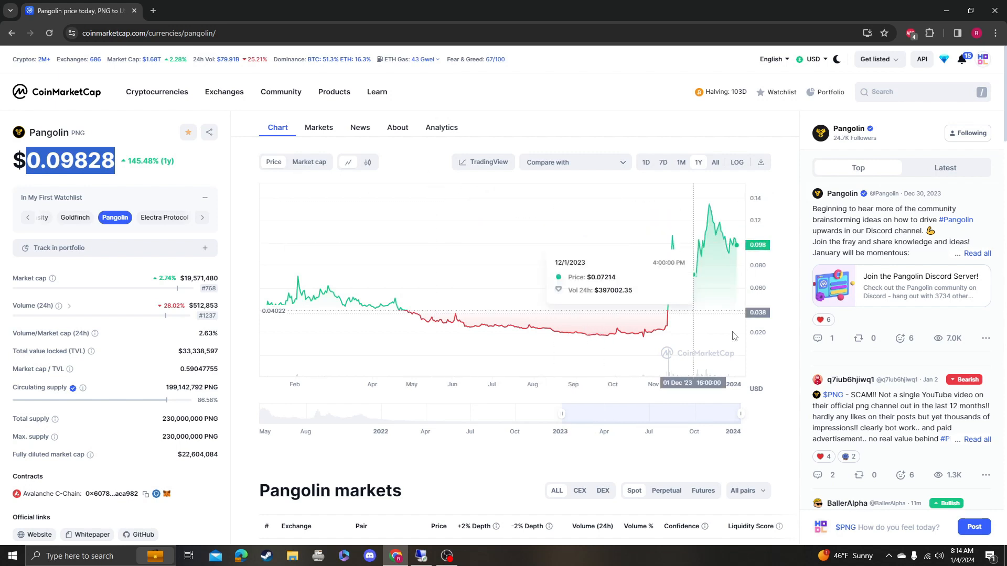
{"action": "mouse_move", "coordinate": [850, 418]}
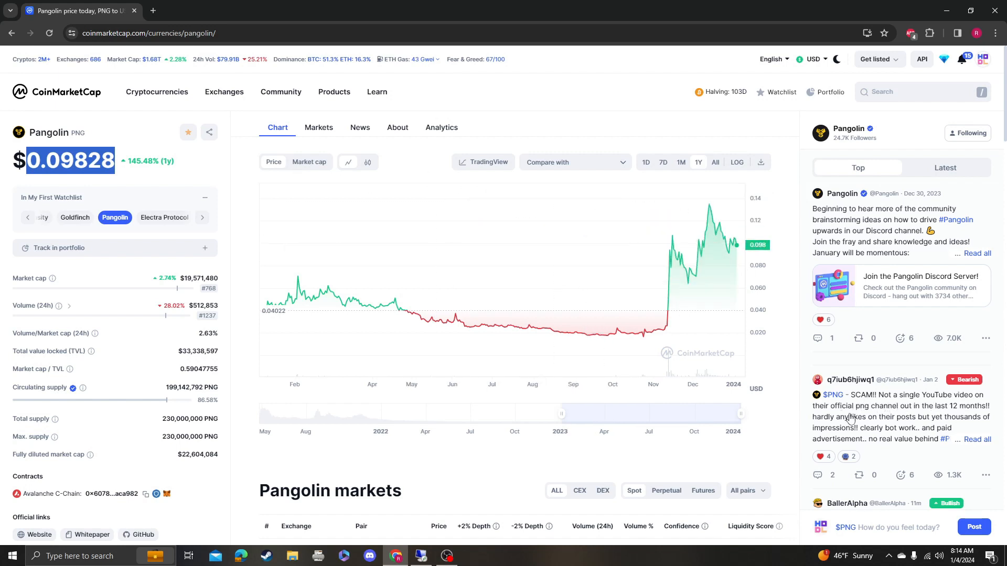
{"action": "mouse_move", "coordinate": [859, 446]}
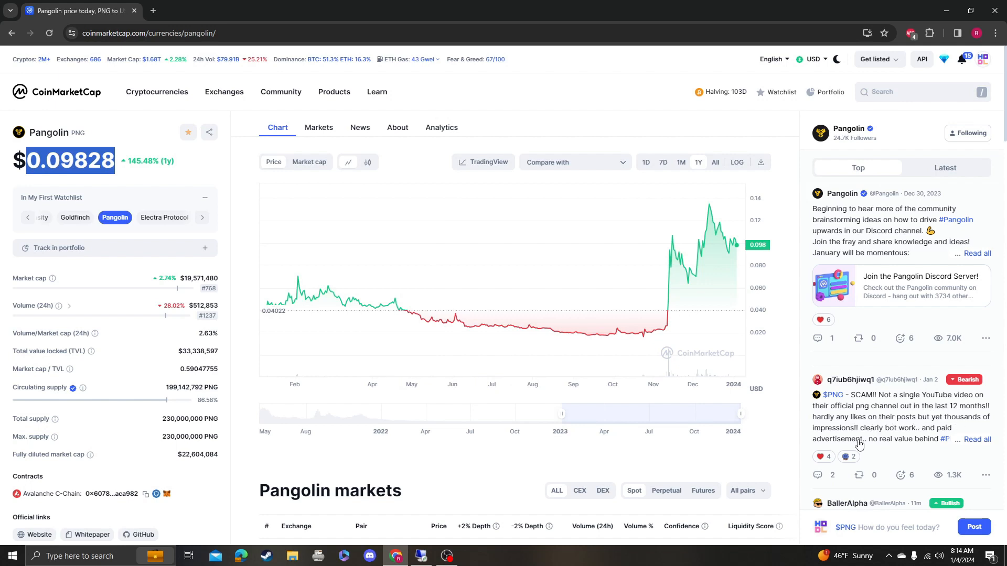
{"action": "mouse_move", "coordinate": [591, 176]}
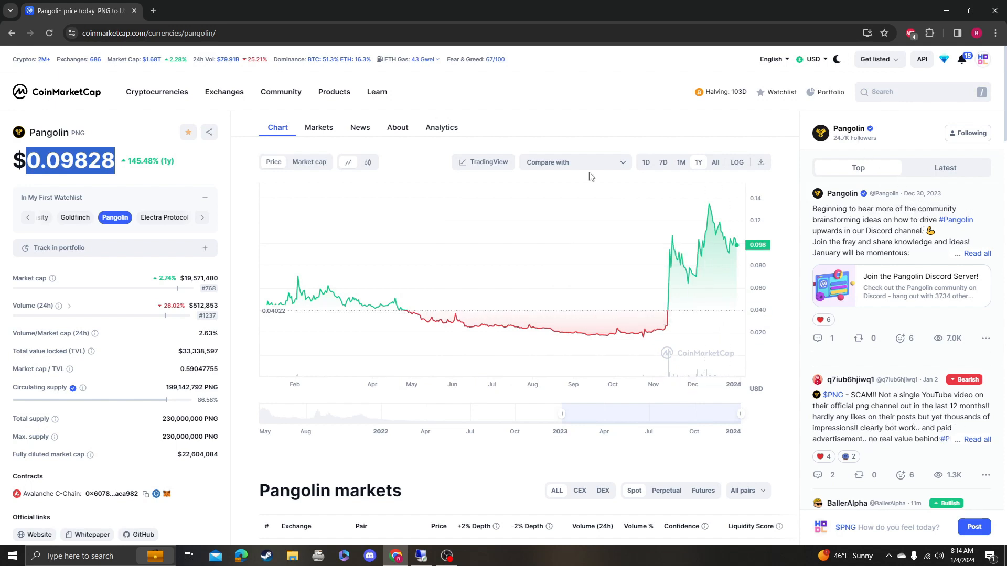
{"action": "mouse_move", "coordinate": [858, 472]}
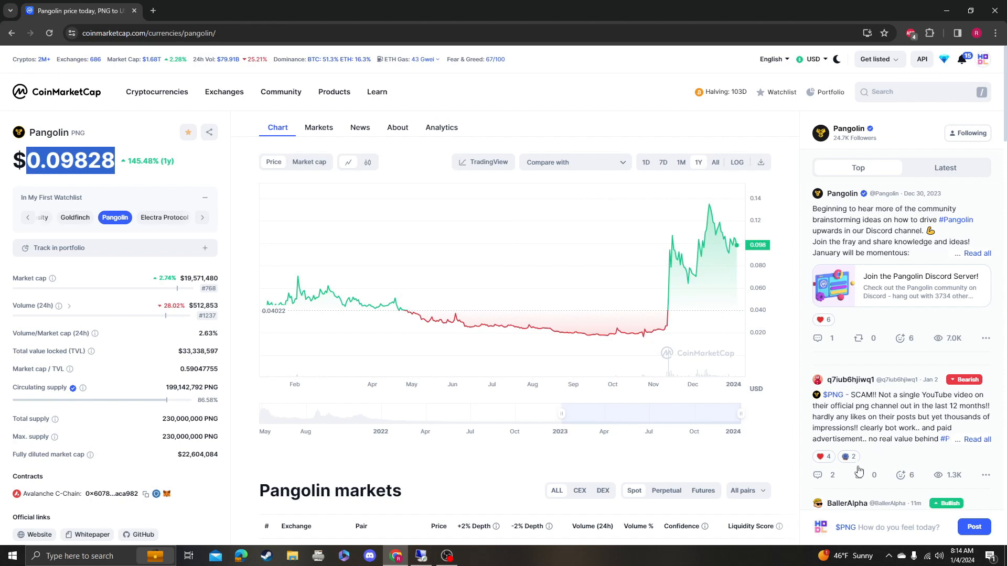
{"action": "mouse_move", "coordinate": [858, 407]}
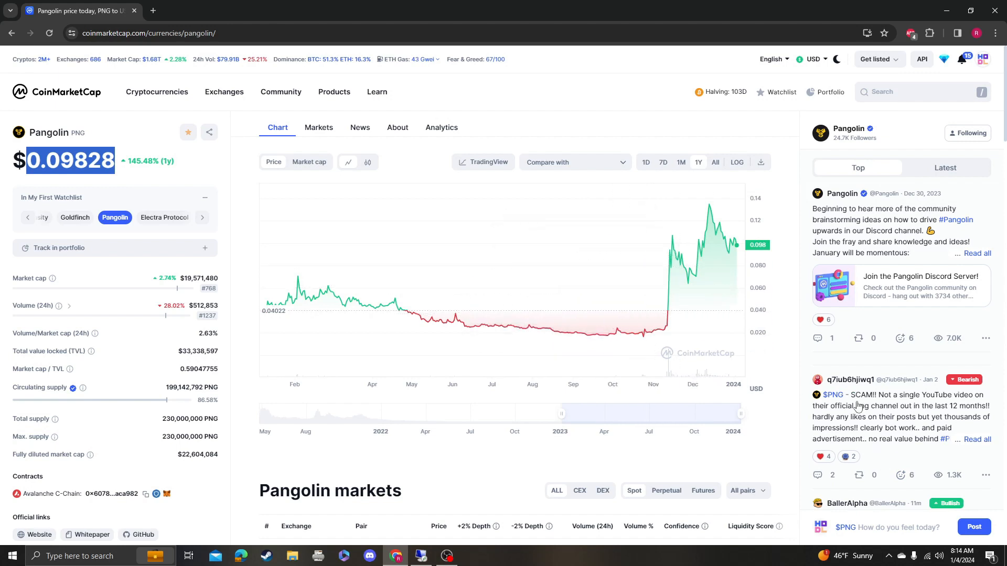
{"action": "mouse_move", "coordinate": [708, 310]}
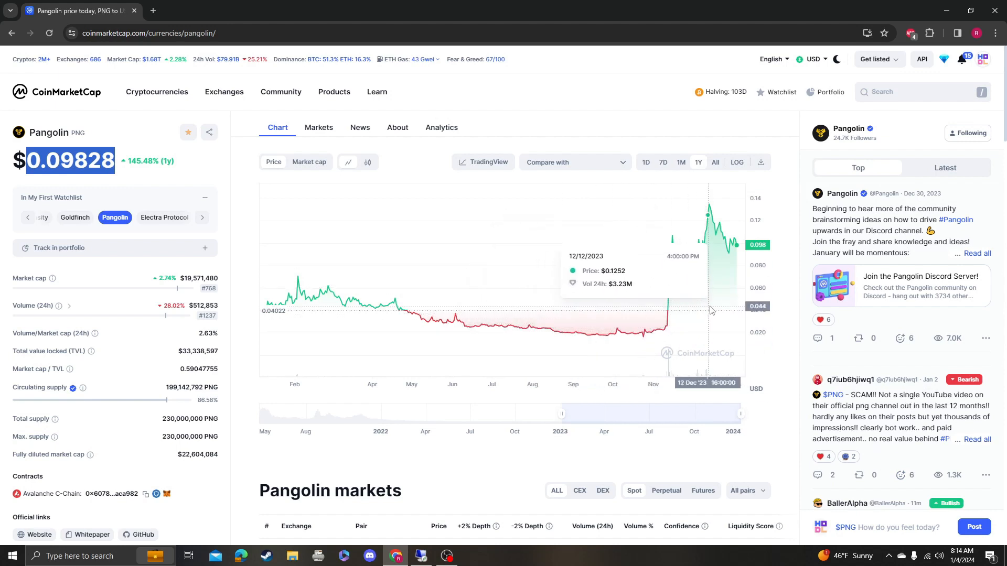
{"action": "mouse_move", "coordinate": [743, 313]}
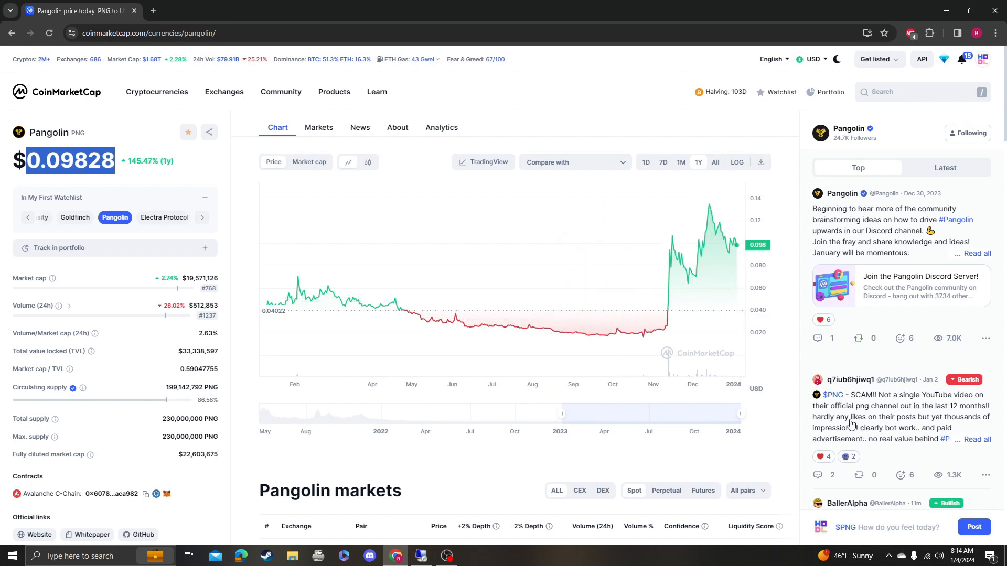
{"action": "mouse_move", "coordinate": [643, 336]}
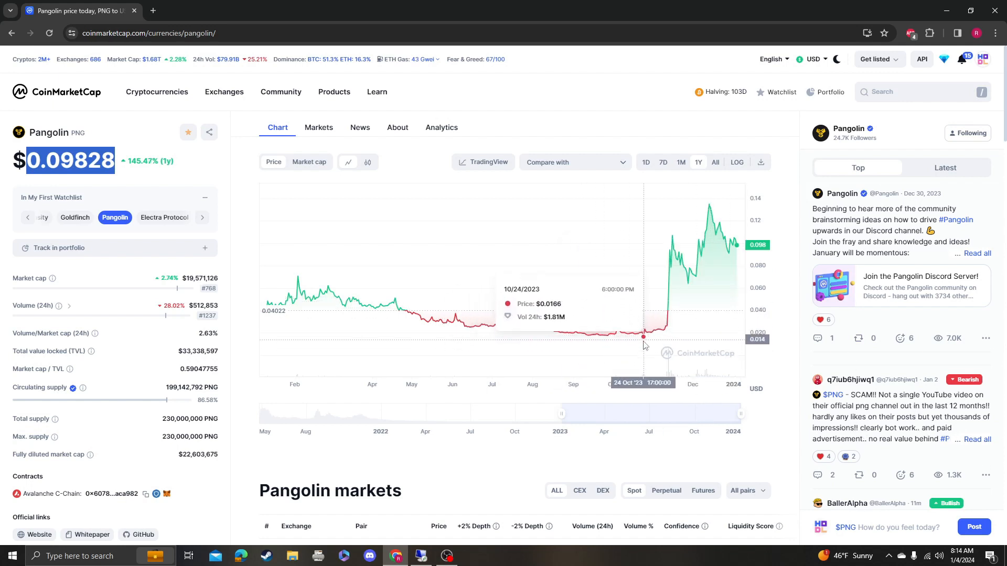
{"action": "mouse_move", "coordinate": [667, 312]}
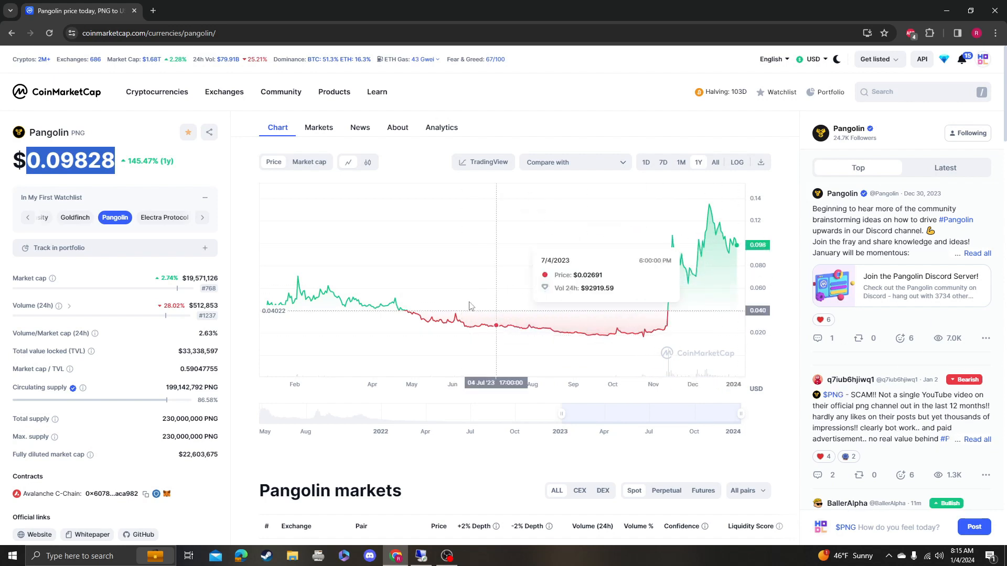
{"action": "mouse_move", "coordinate": [706, 317]}
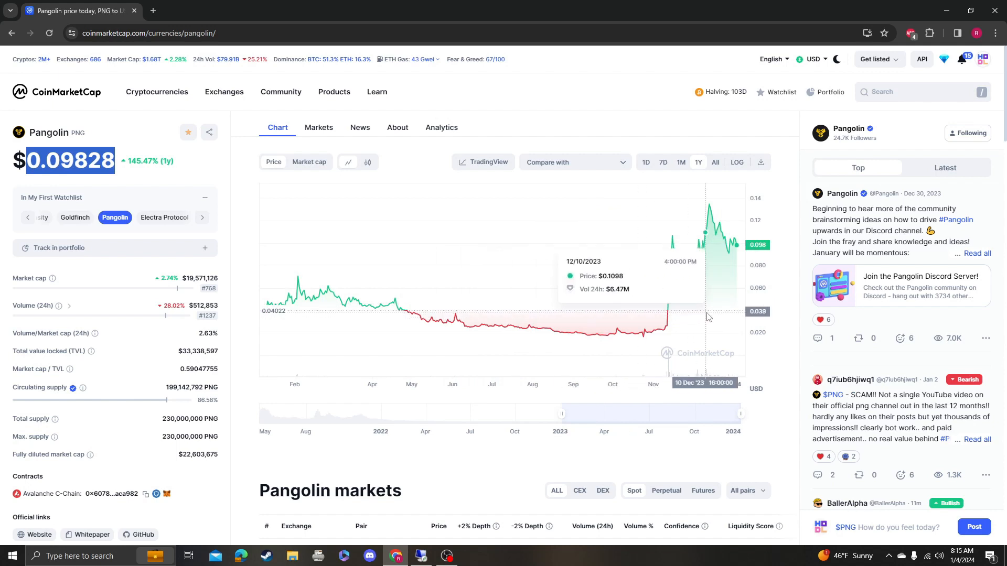
{"action": "mouse_move", "coordinate": [547, 217]}
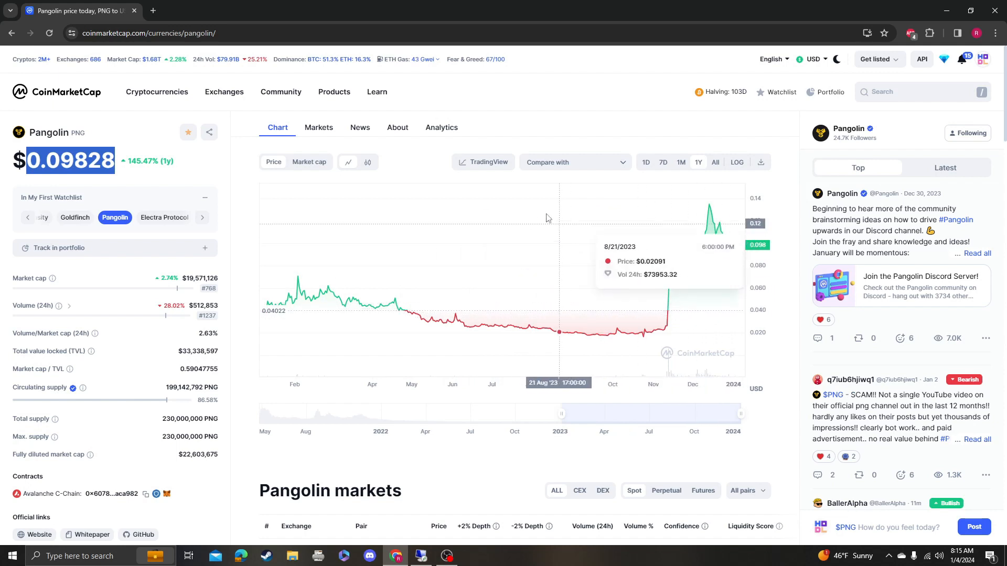
{"action": "mouse_move", "coordinate": [541, 251]}
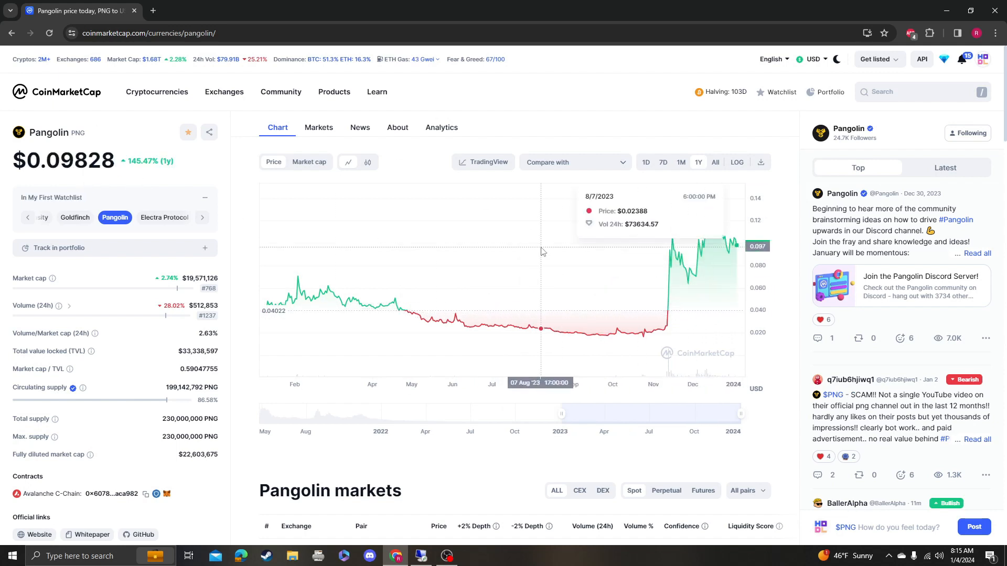
{"action": "mouse_move", "coordinate": [472, 431]}
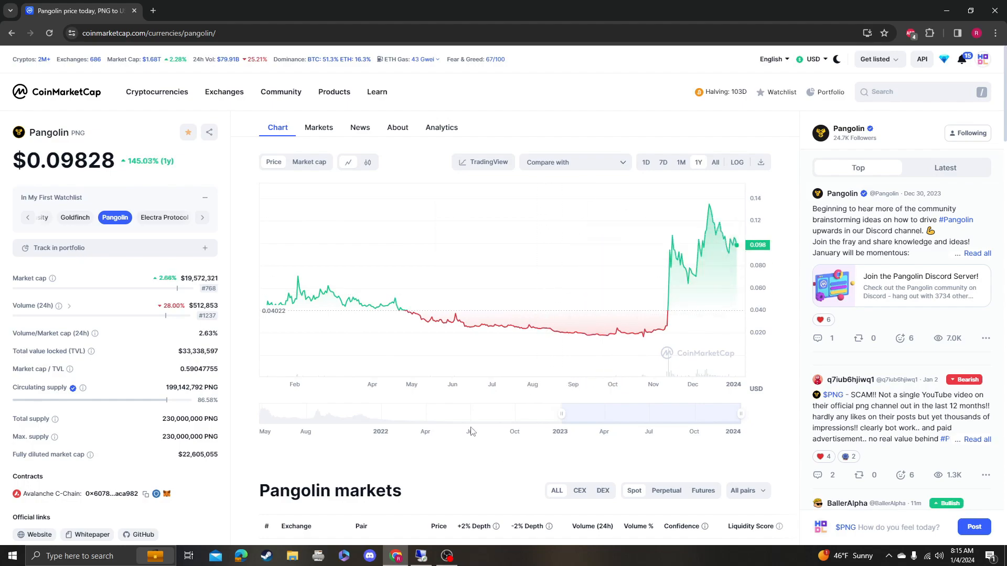